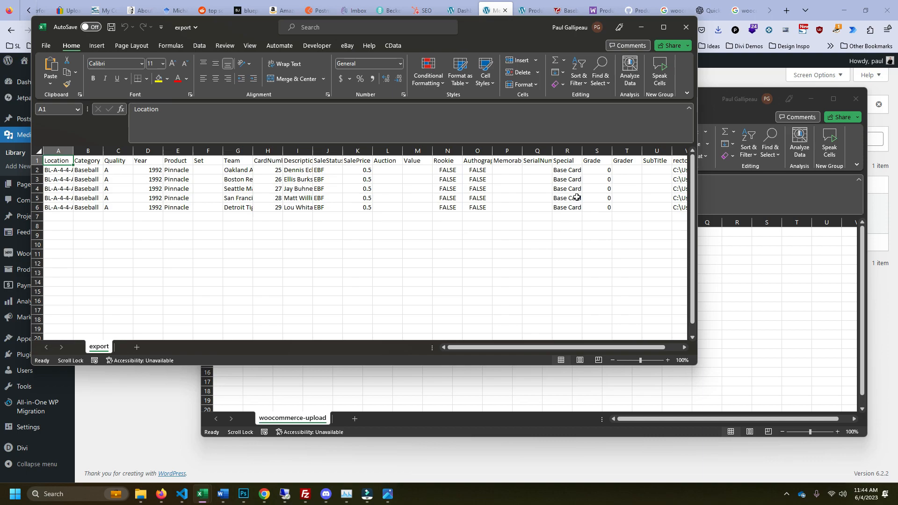
pyautogui.moveTo(311, 230)
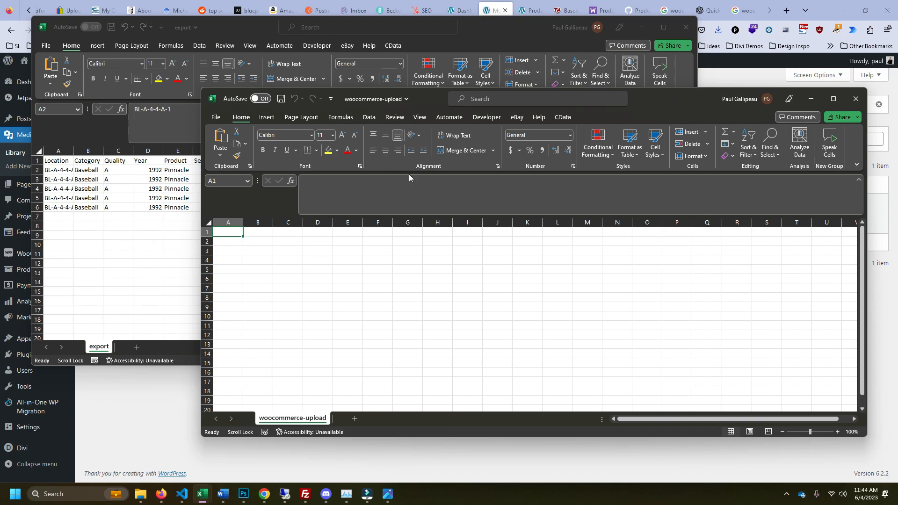
pyautogui.moveTo(855, 100)
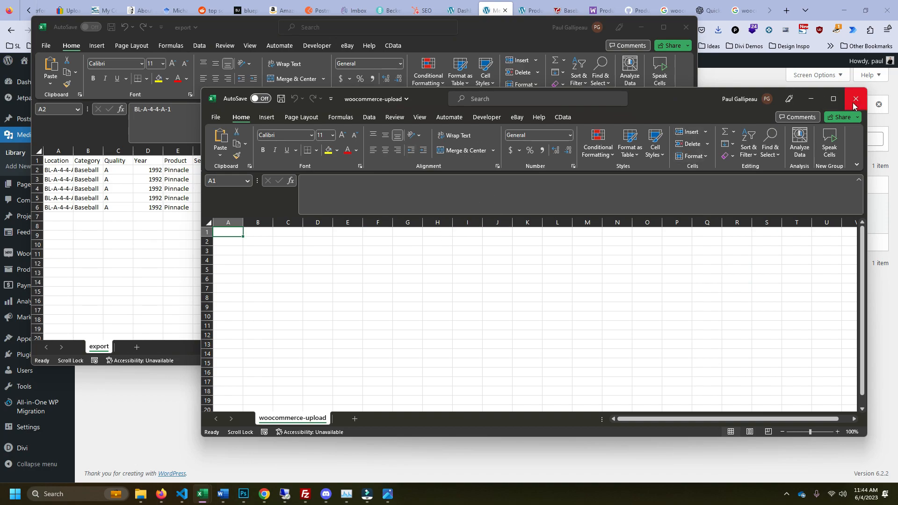
# Close the empty woocommerce-upload workbook and the export workbook
pyautogui.click(855, 99)
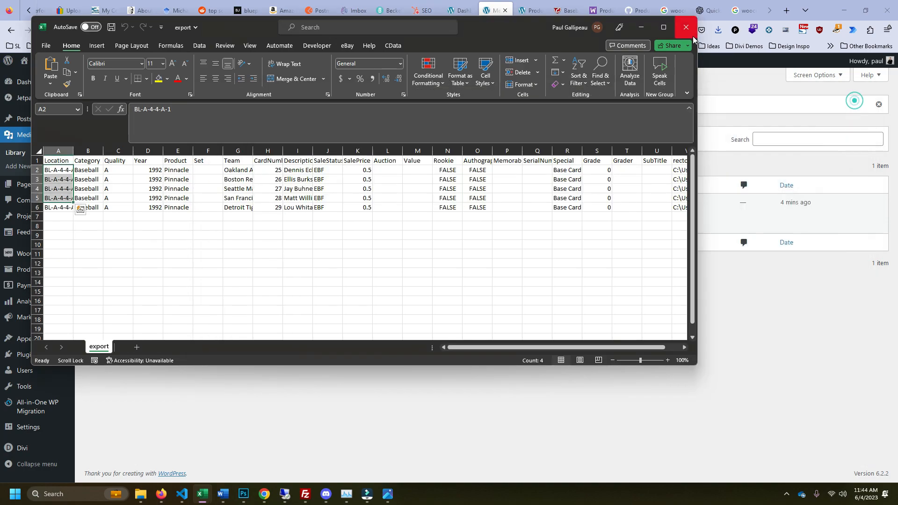
pyautogui.click(685, 27)
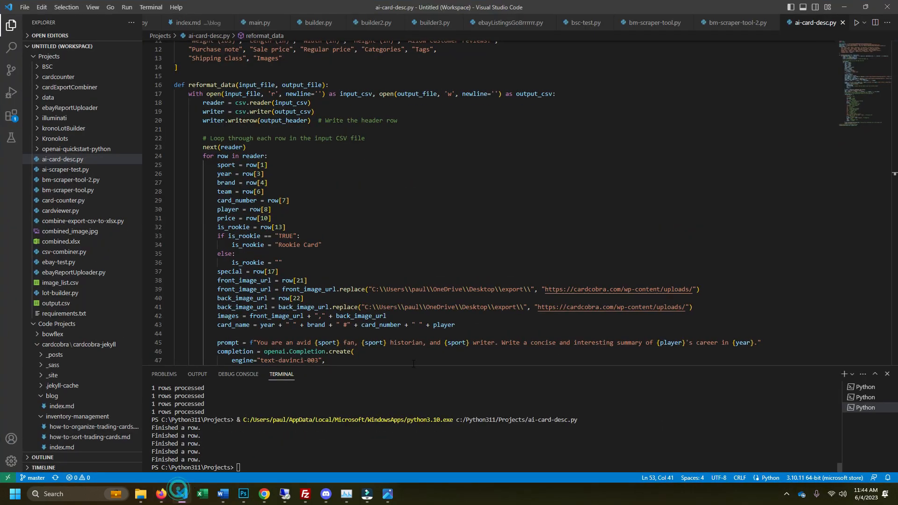
# Review ai-card-desc.py's output mapping, run it, and view the generated upload spreadsheet
pyautogui.scroll(-3)
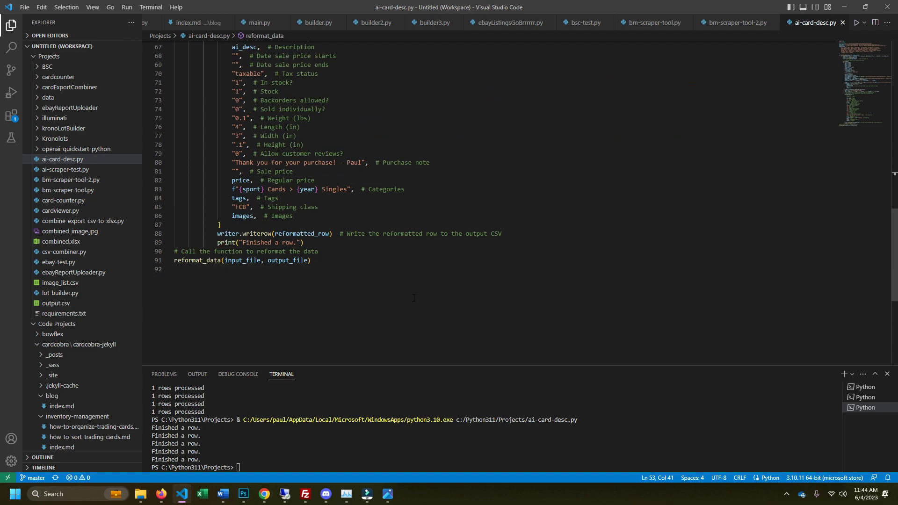
pyautogui.scroll(-3)
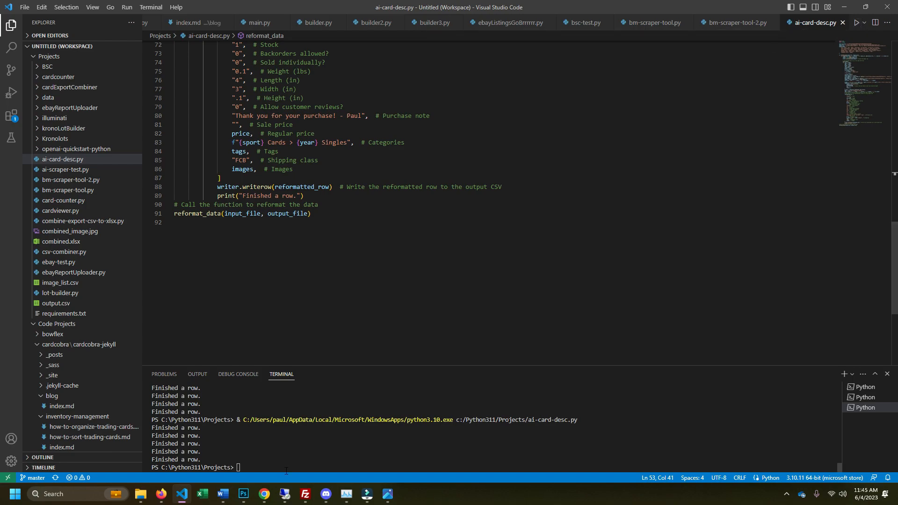
pyautogui.click(139, 494)
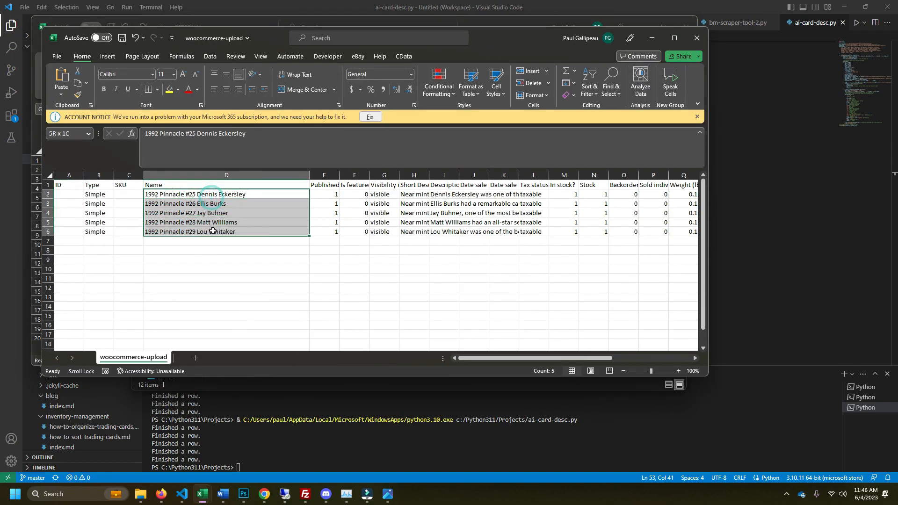
pyautogui.click(98, 194)
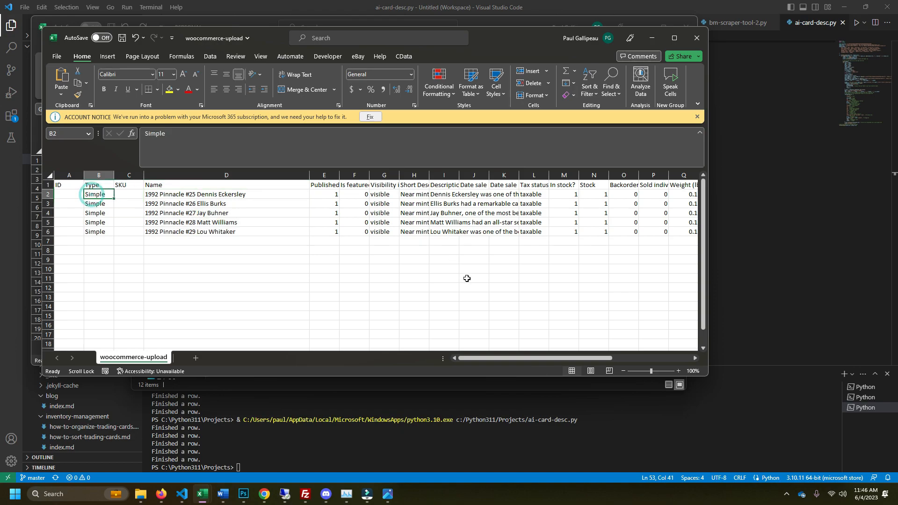
pyautogui.click(414, 213)
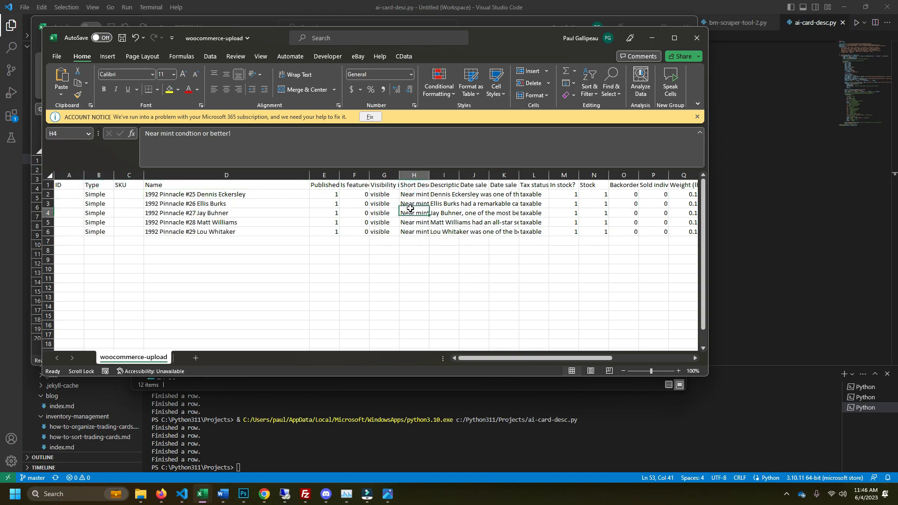
pyautogui.click(443, 232)
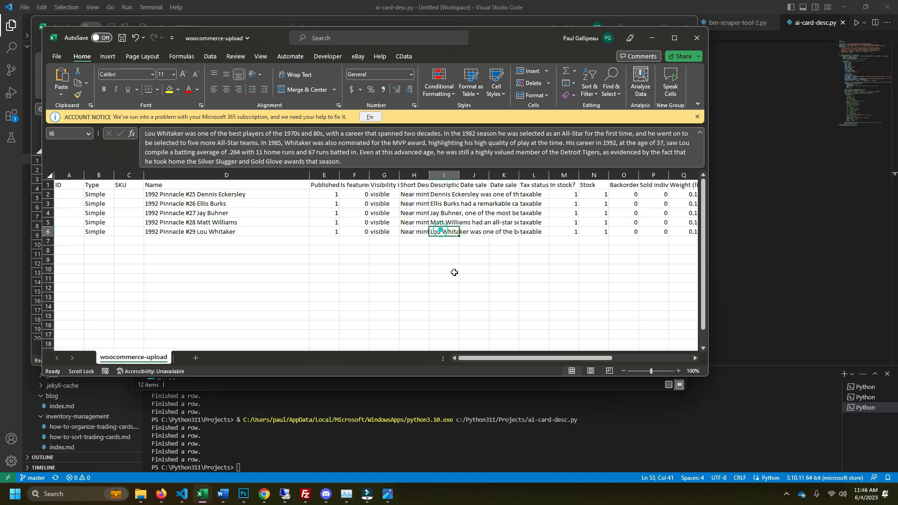
pyautogui.click(696, 37)
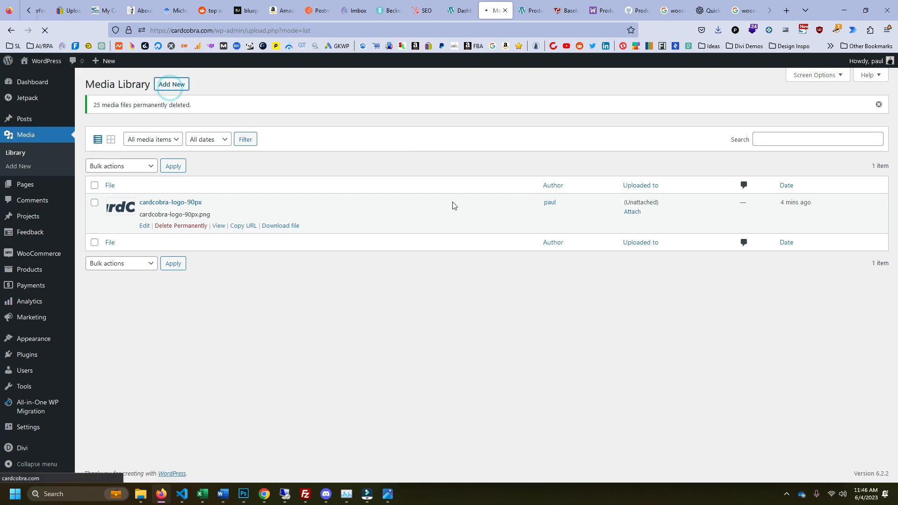
# Upload all ten 1992 Pinnacle front and back card images from the demo folder
pyautogui.click(172, 85)
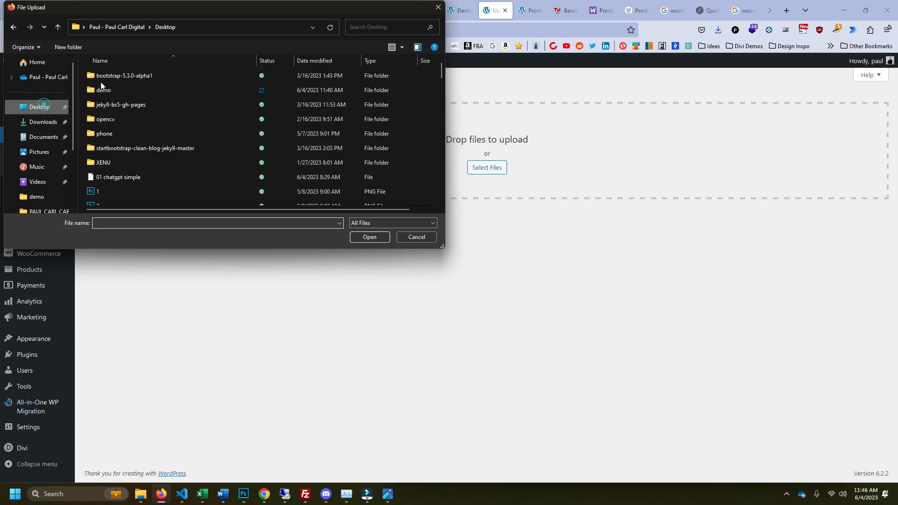
pyautogui.doubleClick(103, 90)
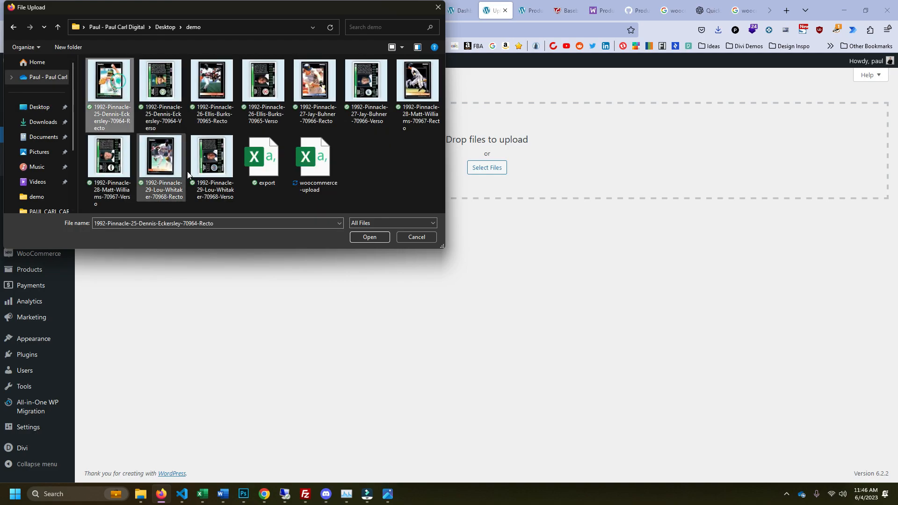
pyautogui.click(370, 237)
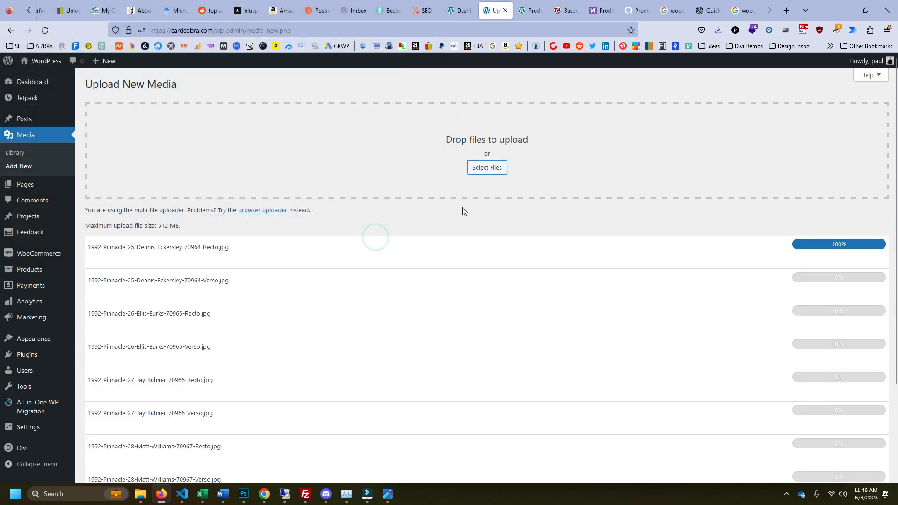
pyautogui.moveTo(383, 387)
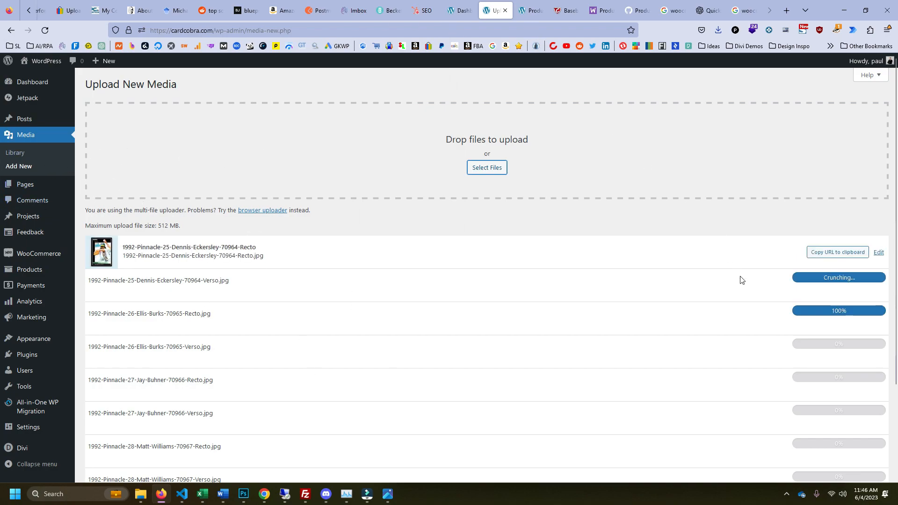
pyautogui.scroll(-3)
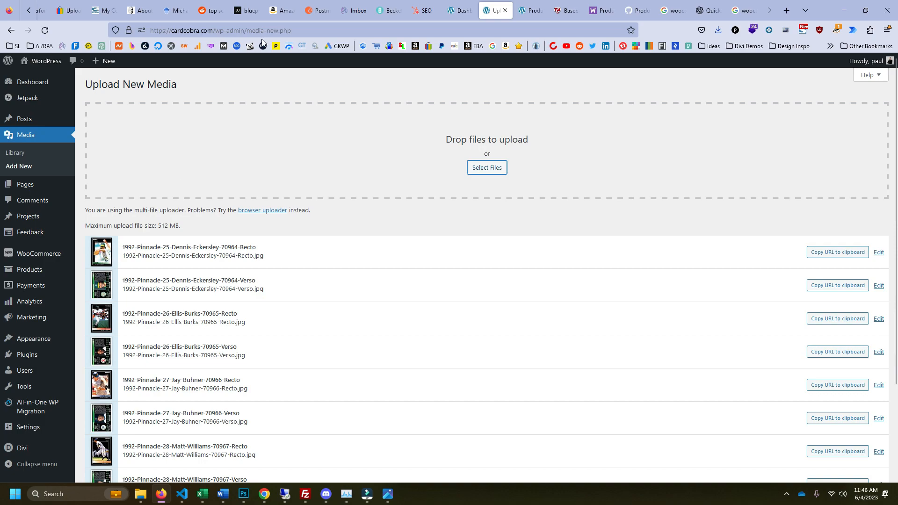
# Start a product import on Products with woocommerce-upload.csv as the source file
pyautogui.click(529, 10)
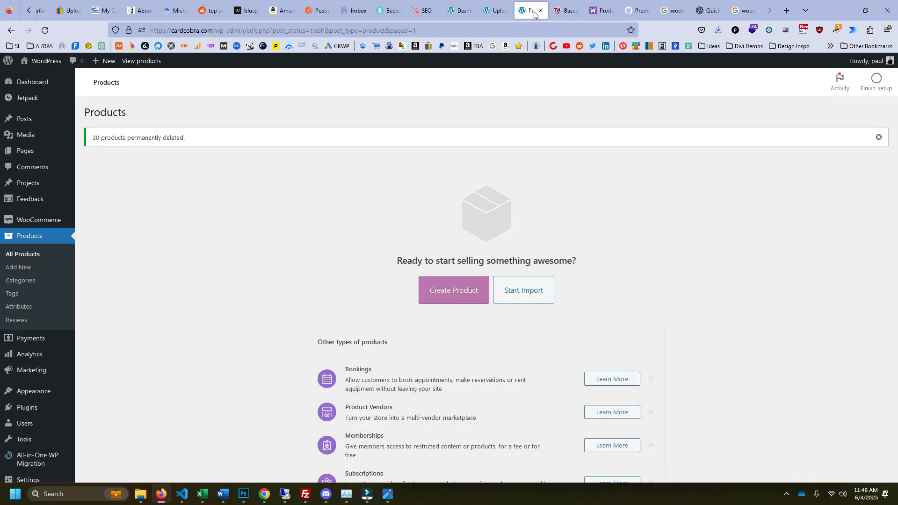
pyautogui.click(523, 290)
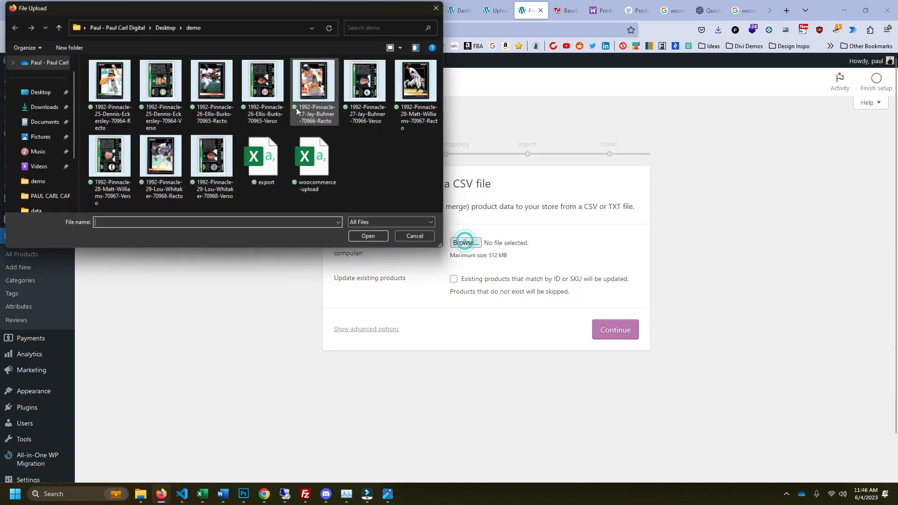
pyautogui.click(315, 159)
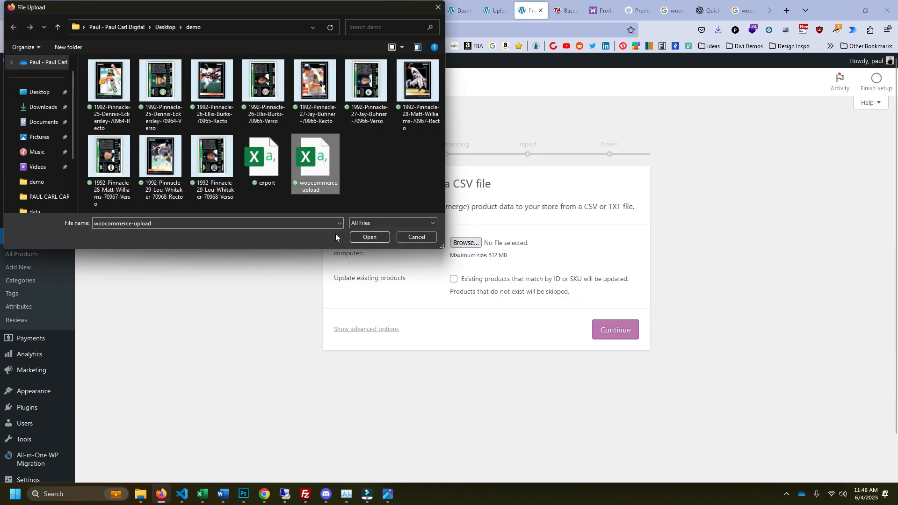
pyautogui.click(370, 236)
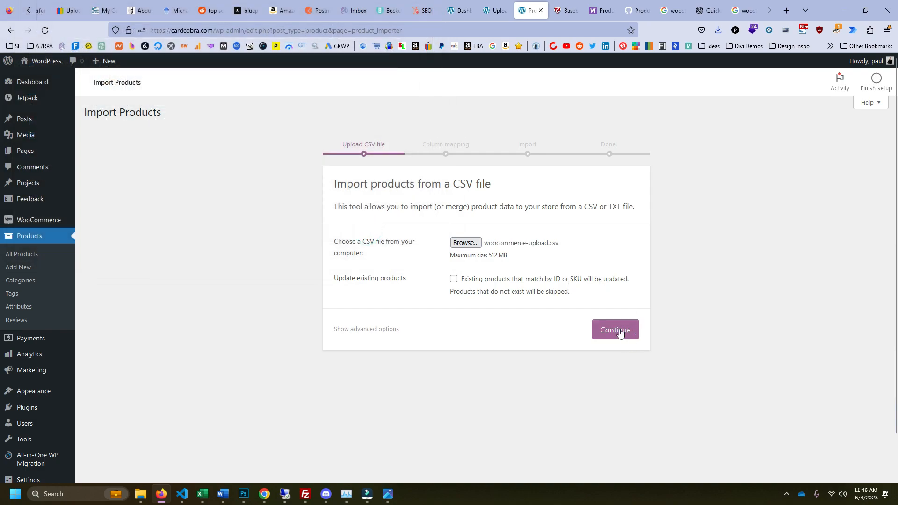
# Accept the column mappings and run the importer to load the five card products
pyautogui.click(616, 329)
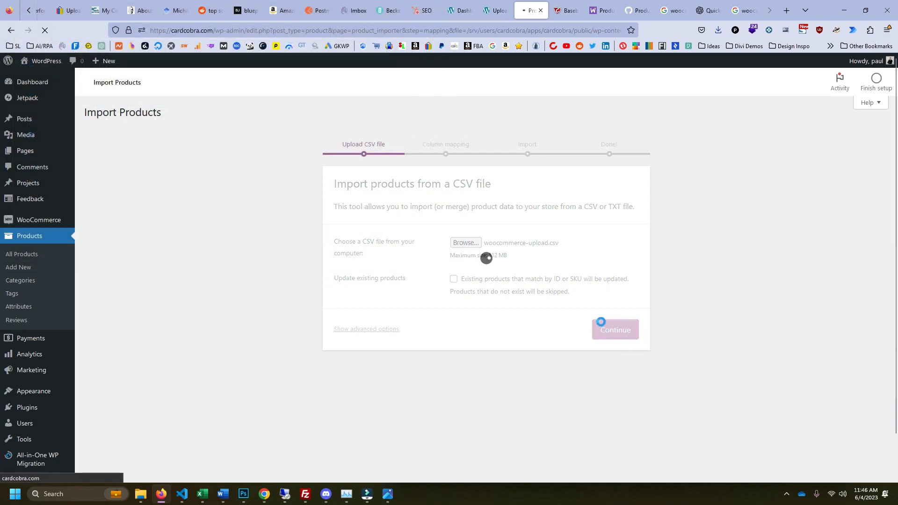
pyautogui.click(615, 329)
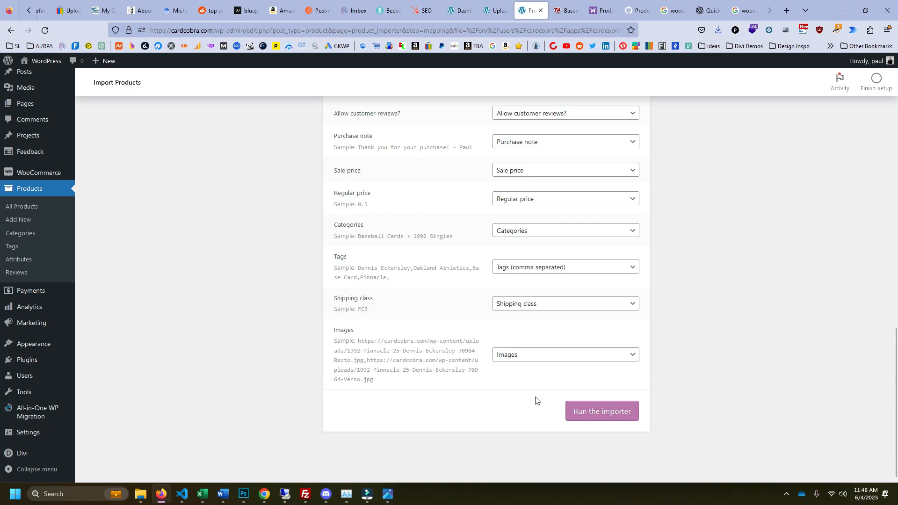
pyautogui.click(602, 410)
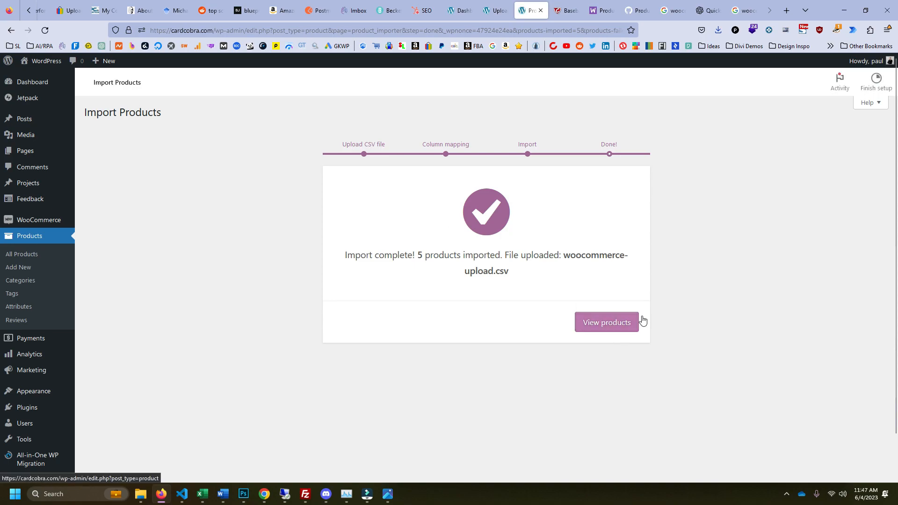
pyautogui.click(606, 322)
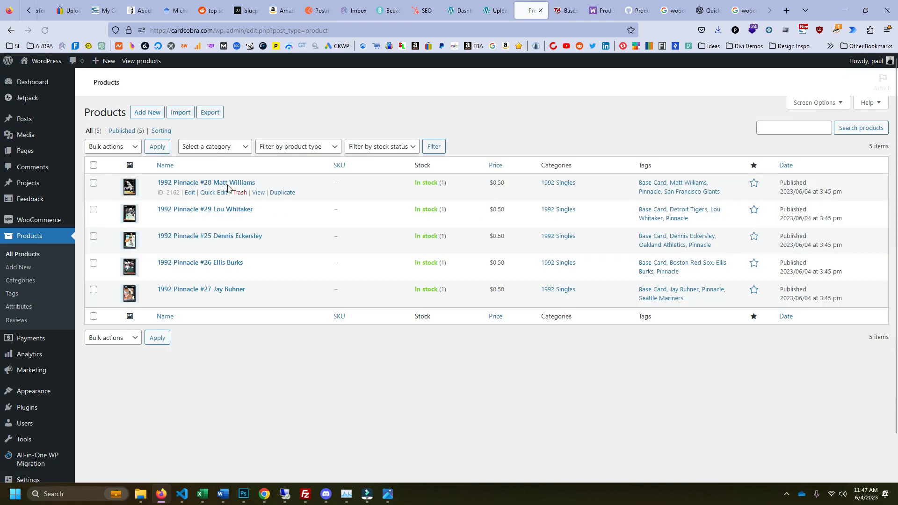
pyautogui.moveTo(258, 192)
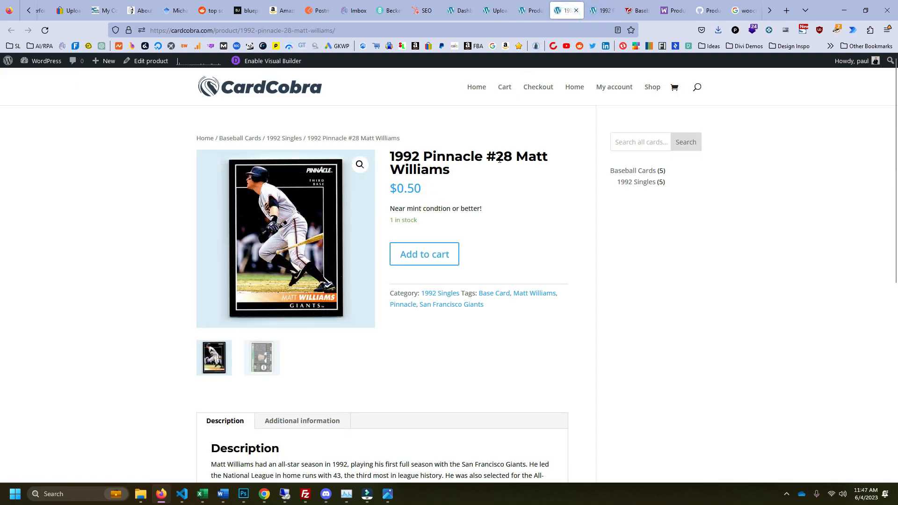
pyautogui.moveTo(536, 182)
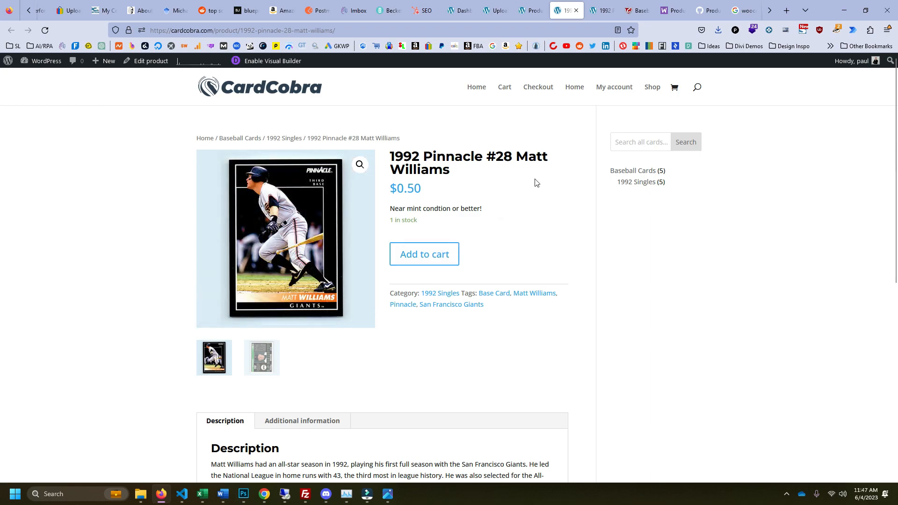
pyautogui.moveTo(550, 235)
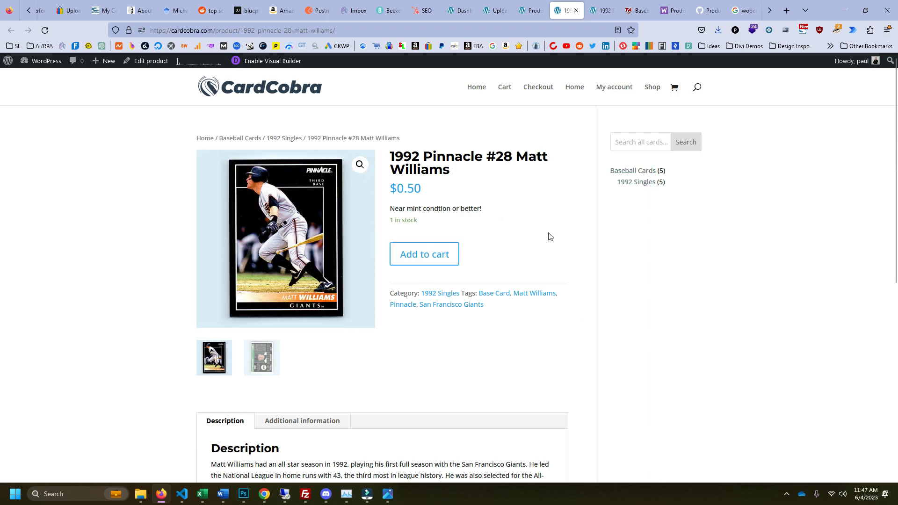
pyautogui.scroll(-3)
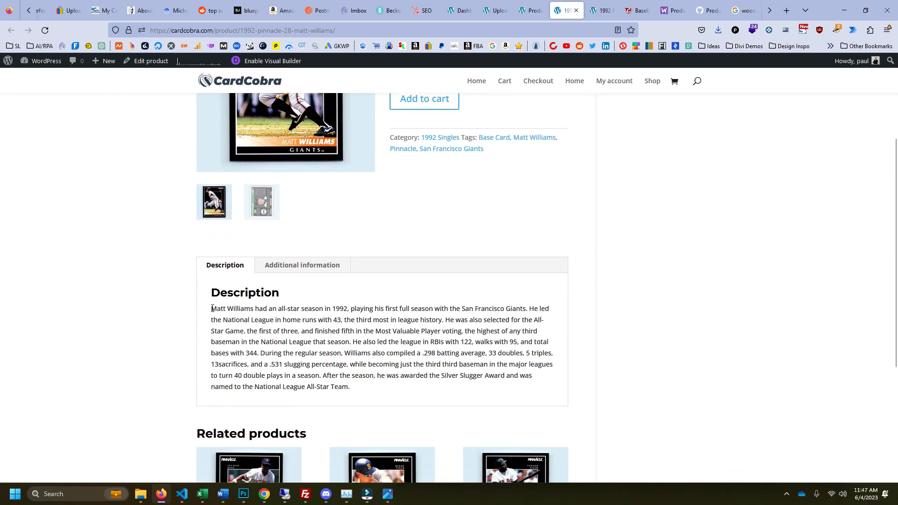
pyautogui.click(367, 323)
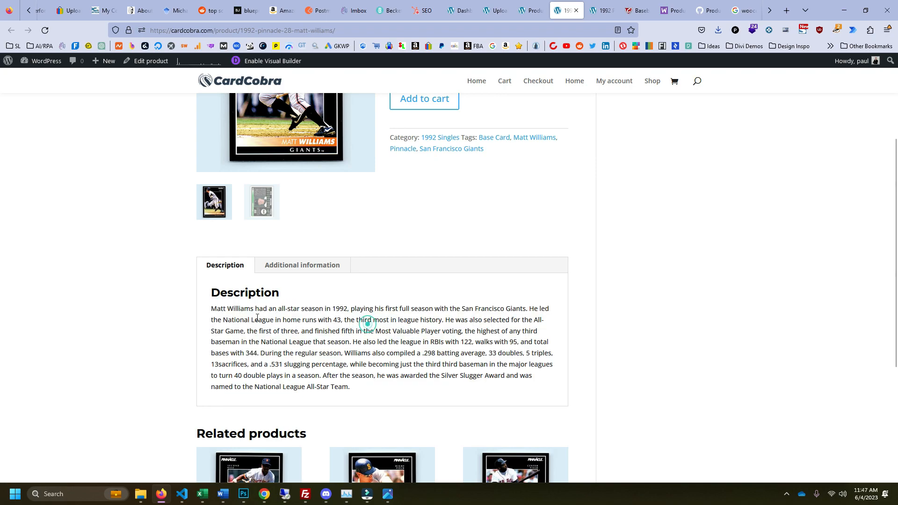
pyautogui.moveTo(227, 309); pyautogui.dragTo(339, 309)
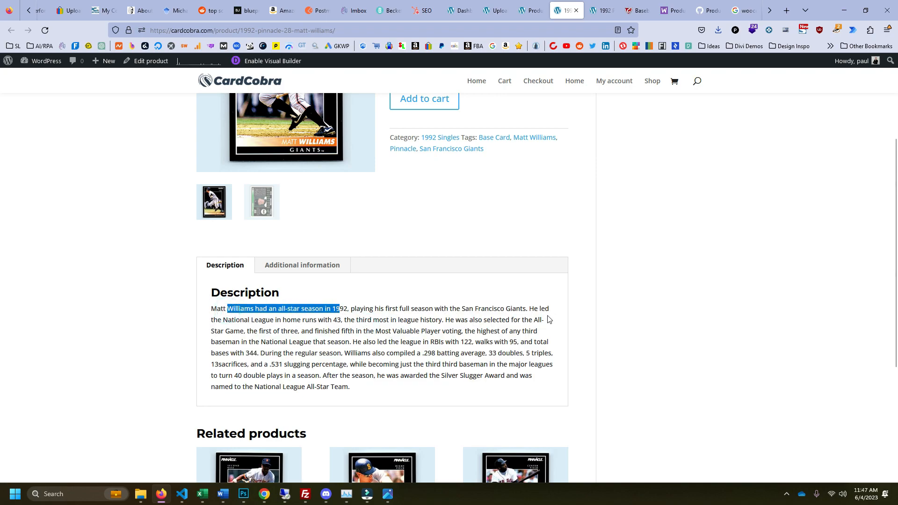
pyautogui.click(314, 343)
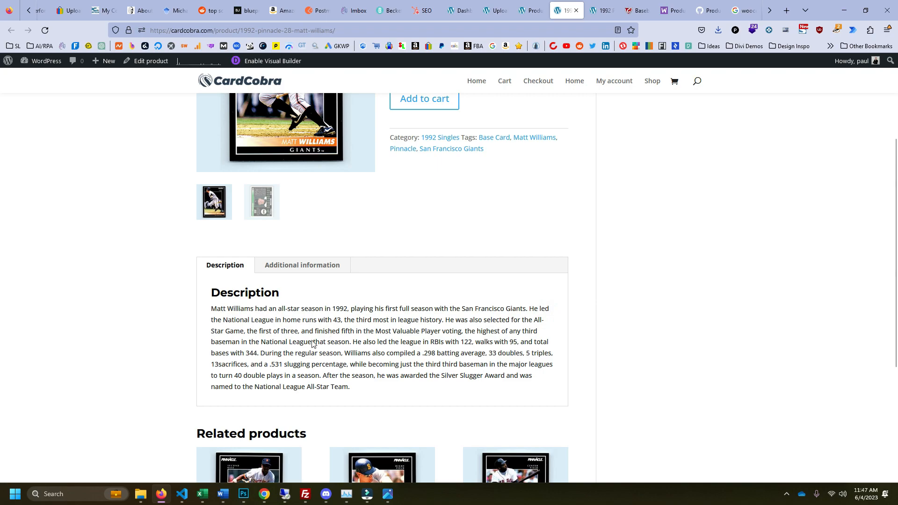
pyautogui.moveTo(415, 343)
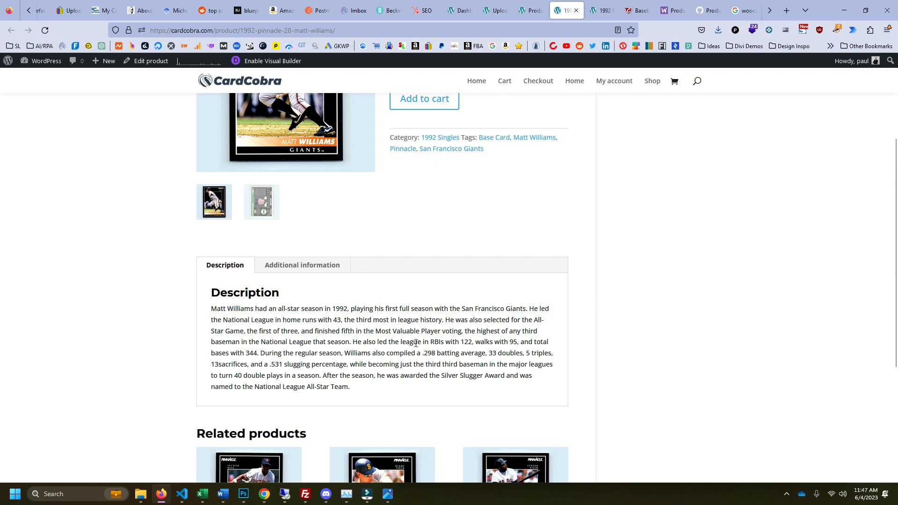
pyautogui.moveTo(410, 354)
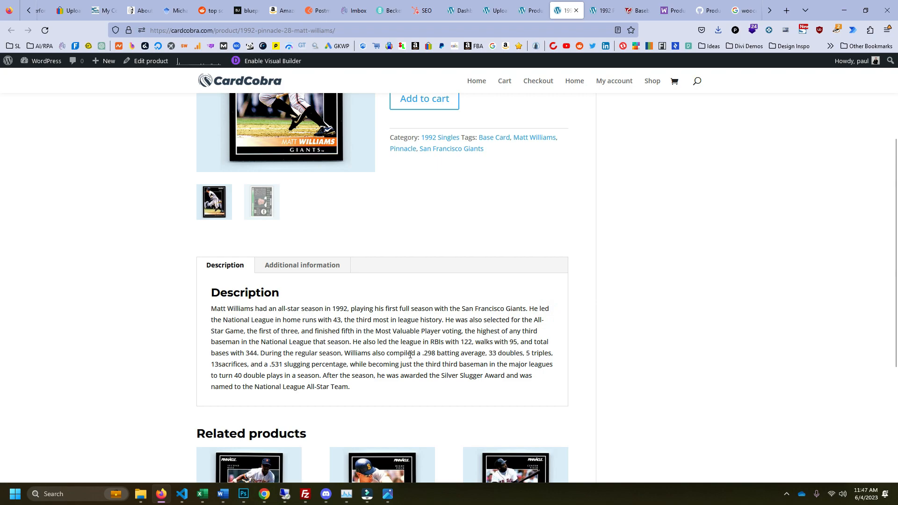
pyautogui.moveTo(322, 329)
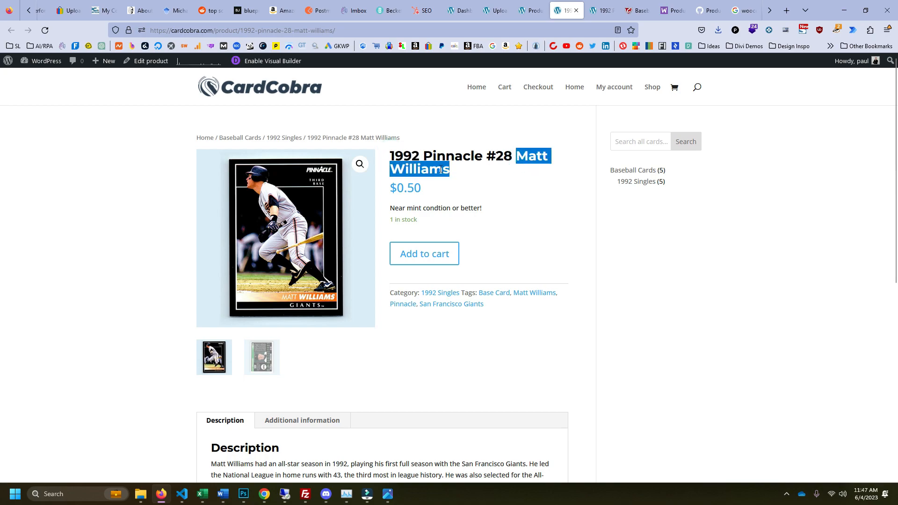
pyautogui.scroll(-3)
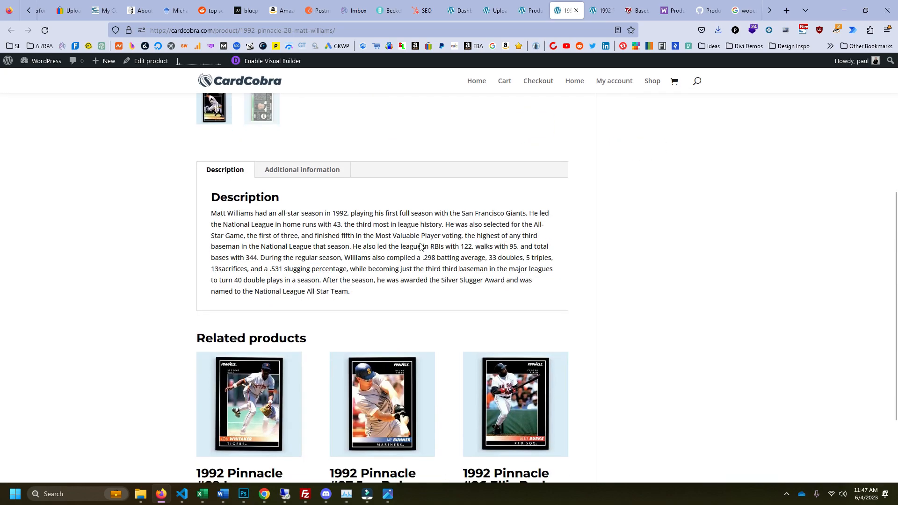
pyautogui.moveTo(416, 268)
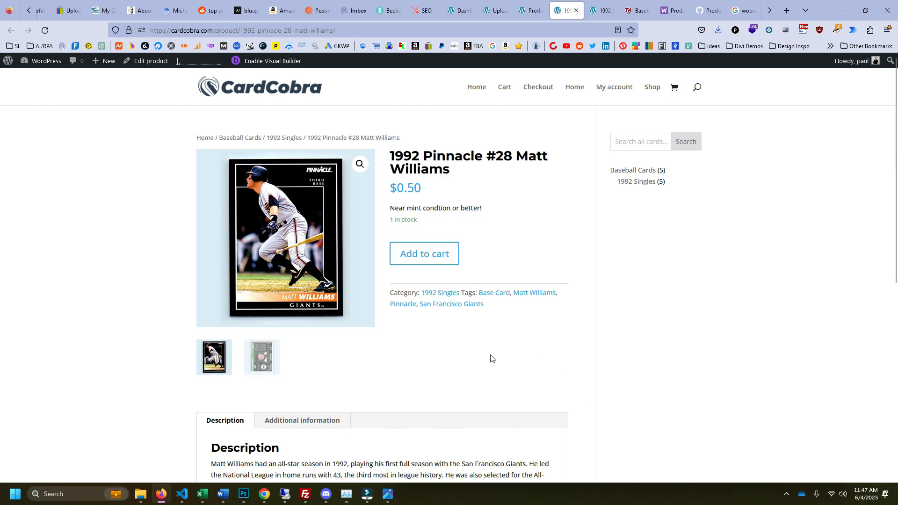
pyautogui.moveTo(524, 291)
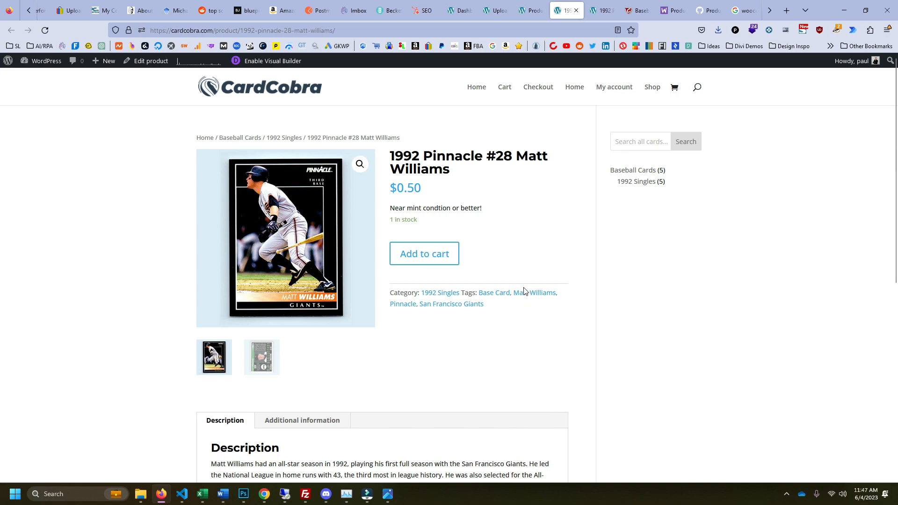
pyautogui.moveTo(526, 350)
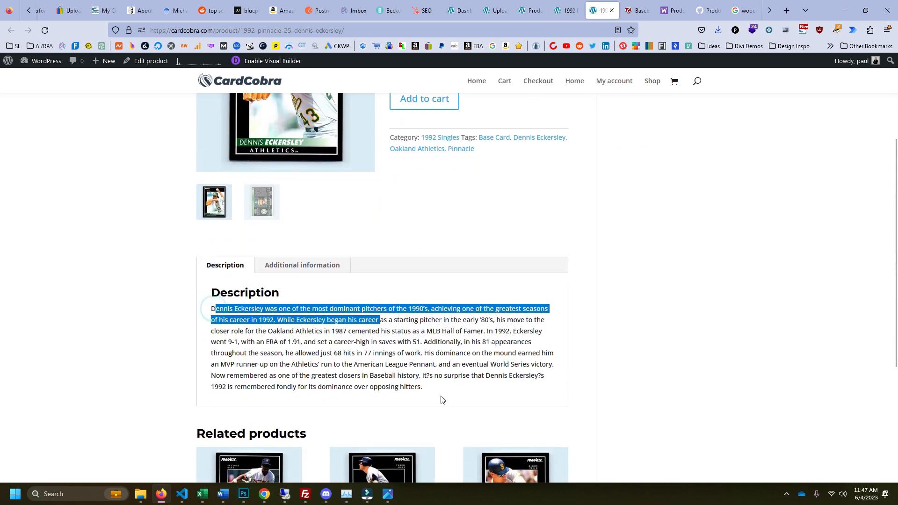
# View the 1992 Pinnacle #25 Dennis Eckersley product page with its description and $0.50 price
pyautogui.click(439, 399)
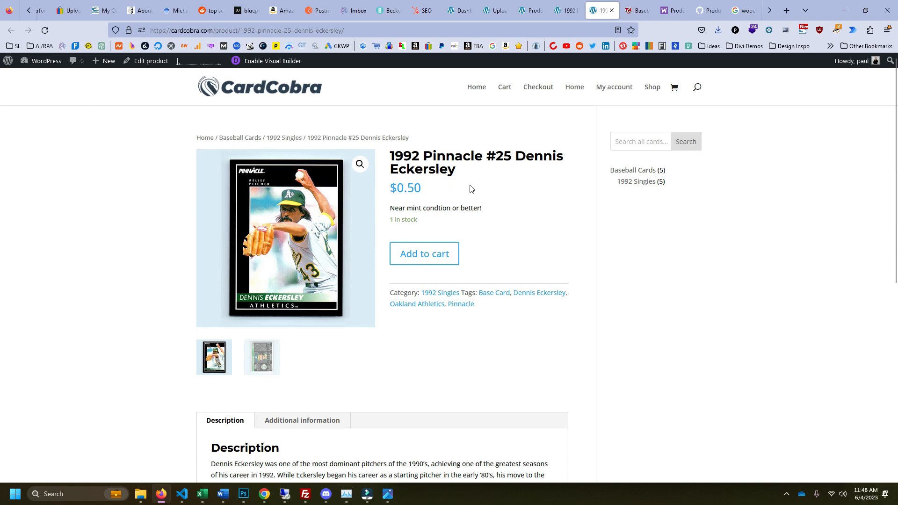
pyautogui.moveTo(545, 121)
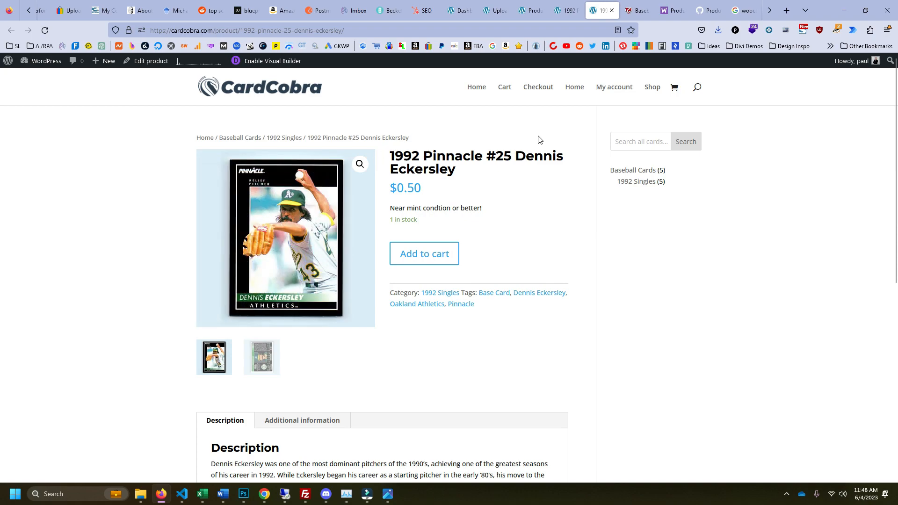
pyautogui.moveTo(456, 183)
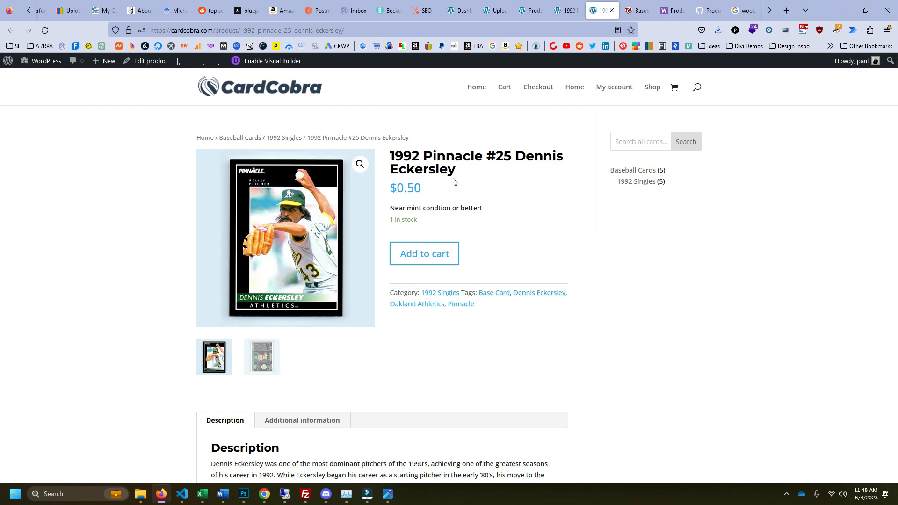
pyautogui.moveTo(653, 100)
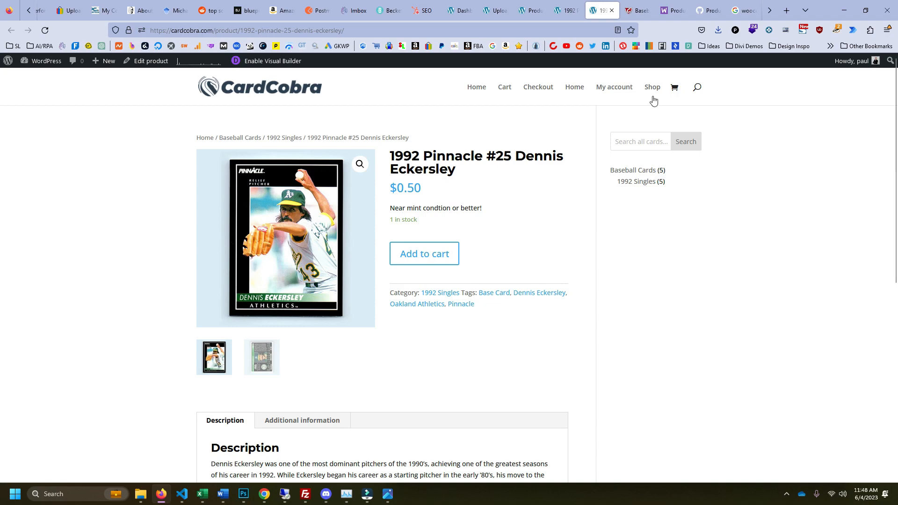
# Show the Baseball Cards category listing all five 1992 Pinnacle cards at $0.50
pyautogui.click(652, 87)
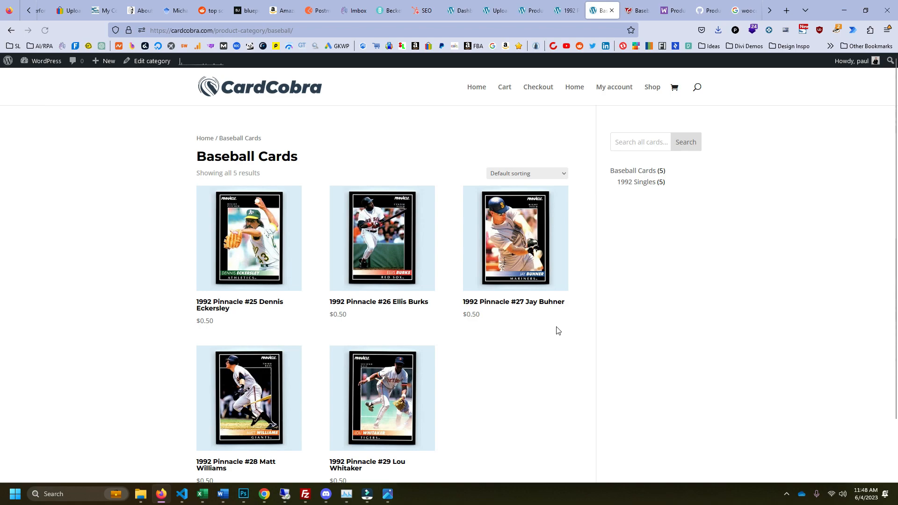
pyautogui.moveTo(293, 329)
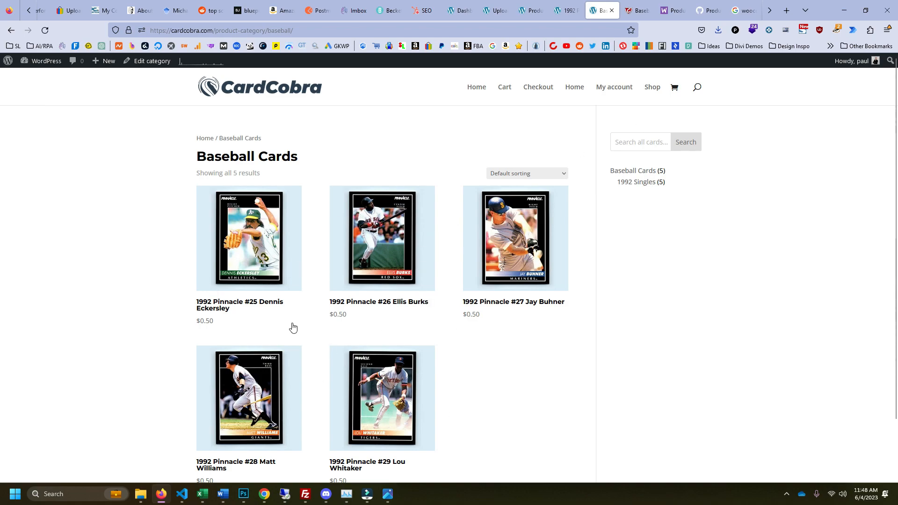
pyautogui.moveTo(525, 249)
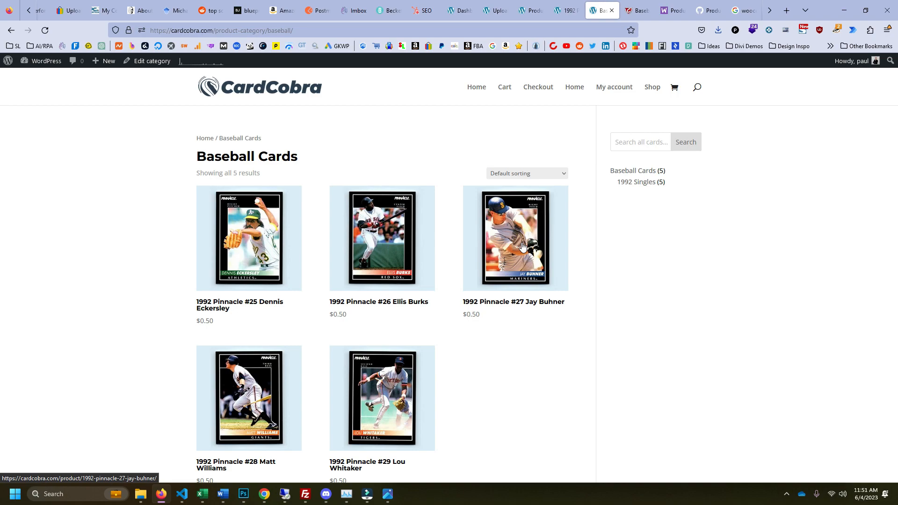
# Switch to eBay Seller Hub's active listings showing 558 1974 Topps results
pyautogui.click(83, 10)
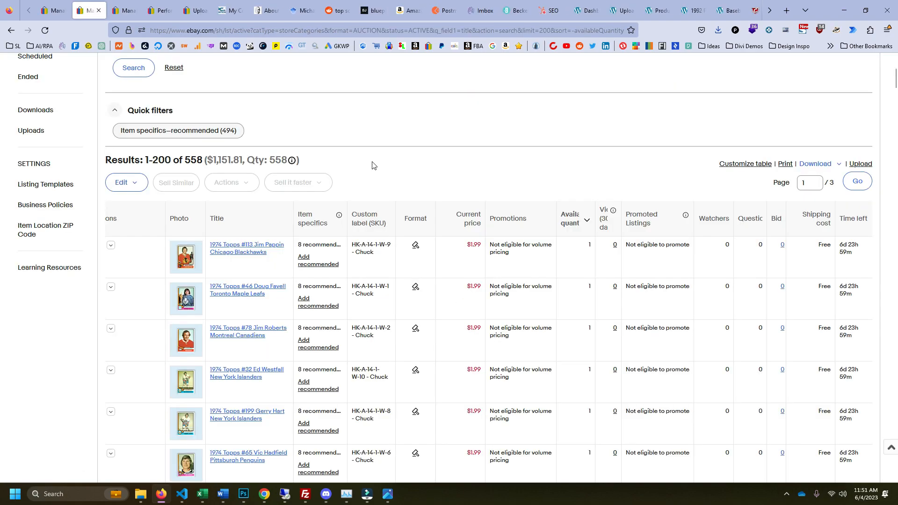
pyautogui.moveTo(448, 158)
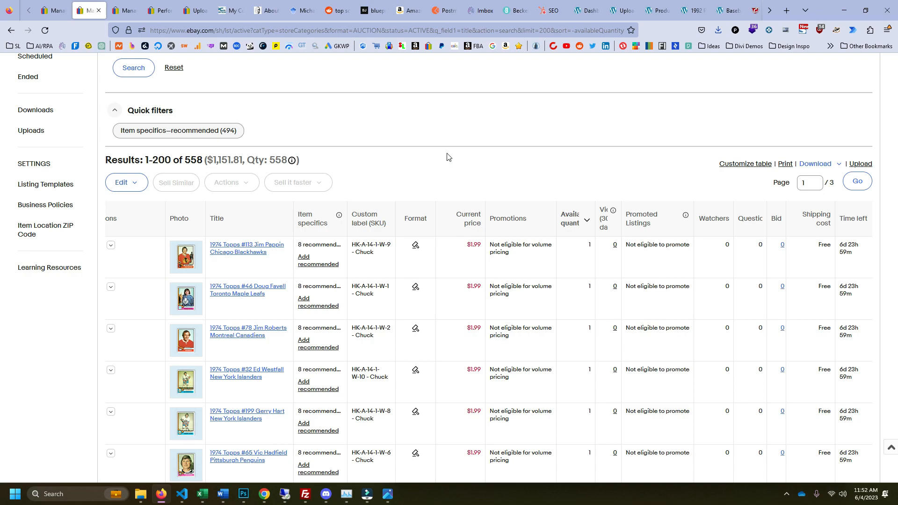
pyautogui.moveTo(410, 163)
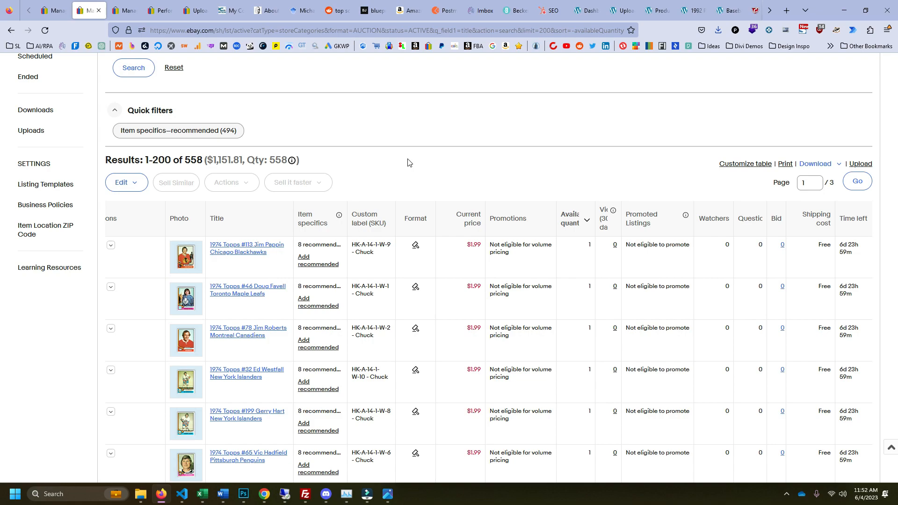
pyautogui.moveTo(285, 291)
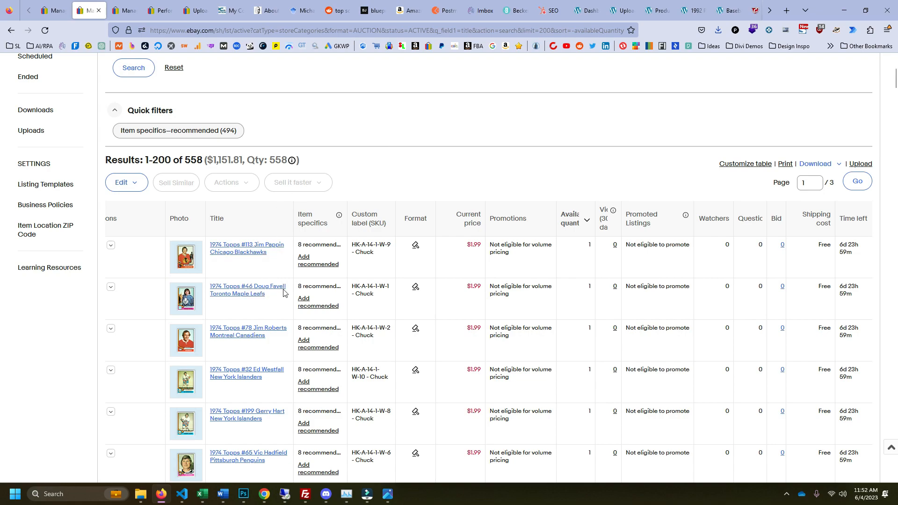
pyautogui.scroll(3)
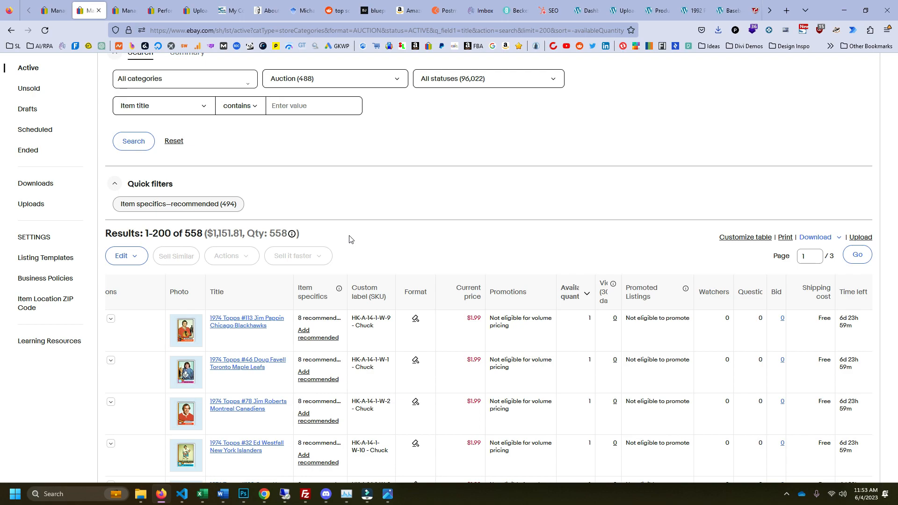
pyautogui.moveTo(377, 264)
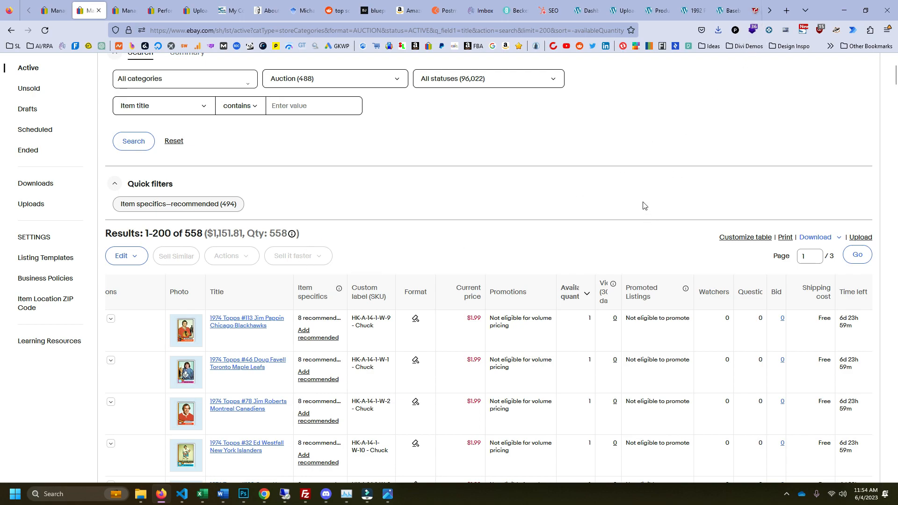
pyautogui.moveTo(633, 204)
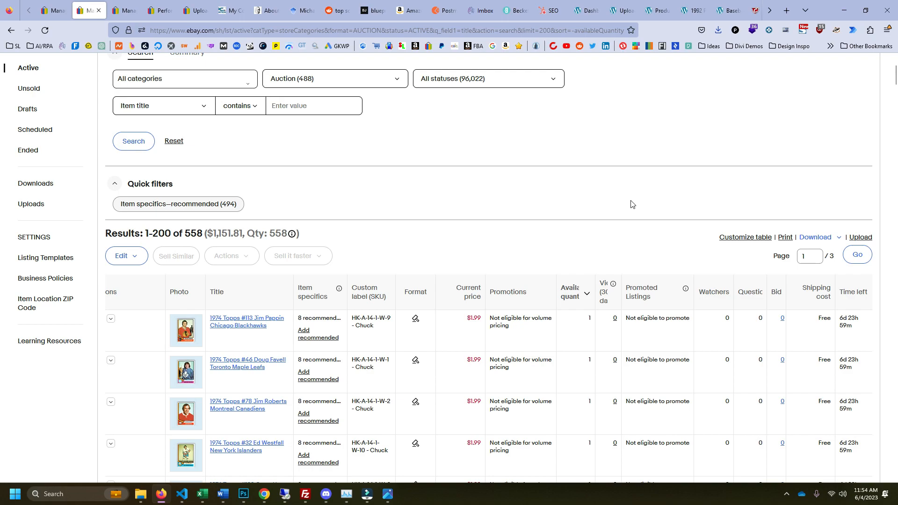